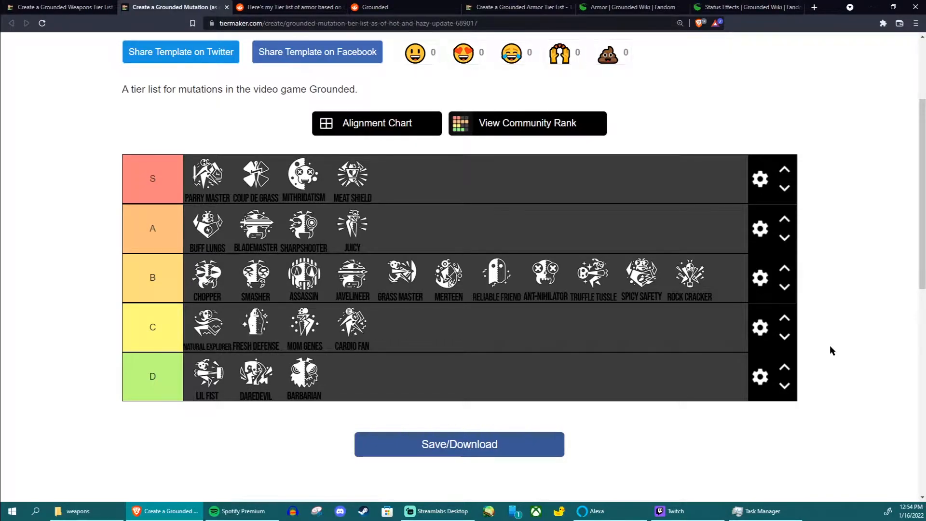
{"action": "mouse_move", "coordinate": [662, 282]}
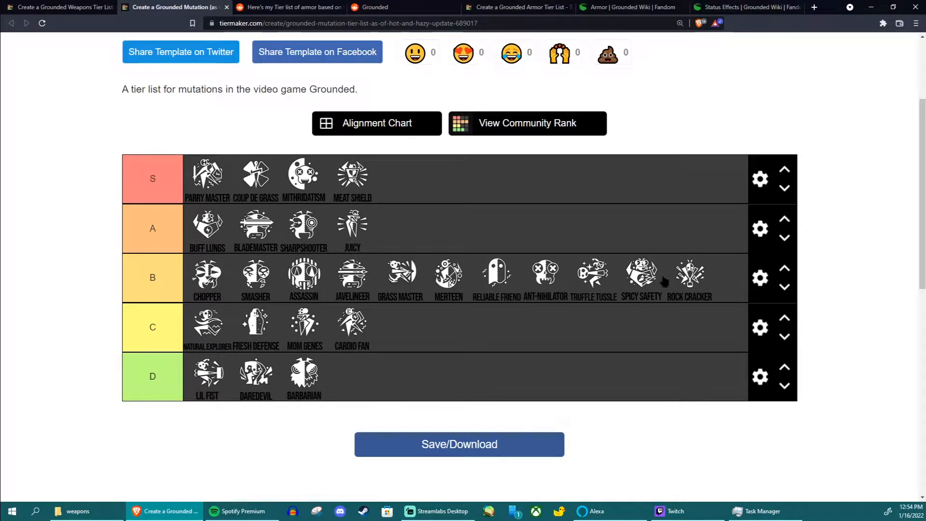
{"action": "mouse_move", "coordinate": [334, 183]}
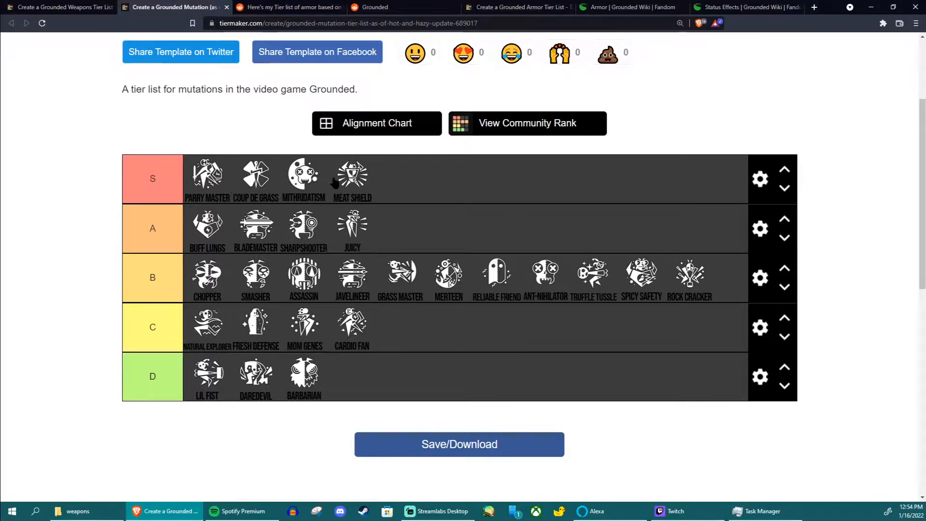
{"action": "mouse_move", "coordinate": [342, 185]}
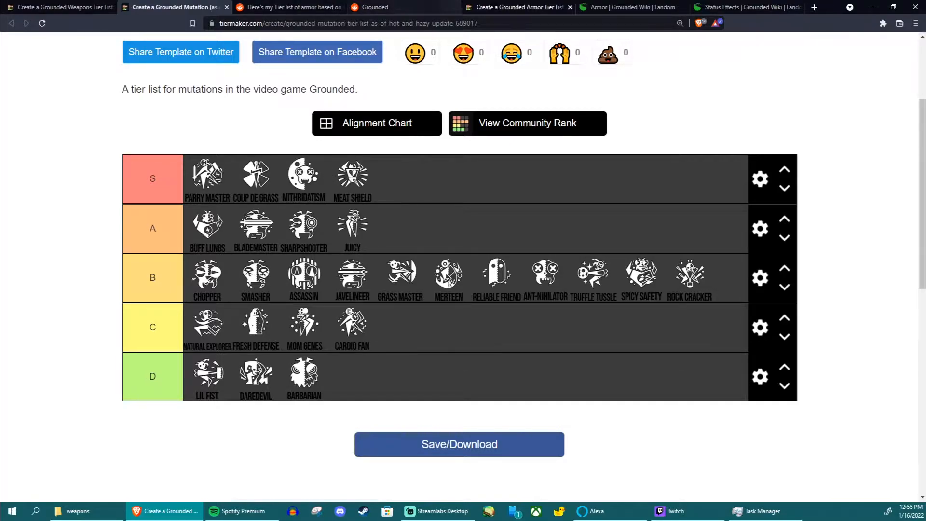
{"action": "left_click", "coordinate": [518, 7]}
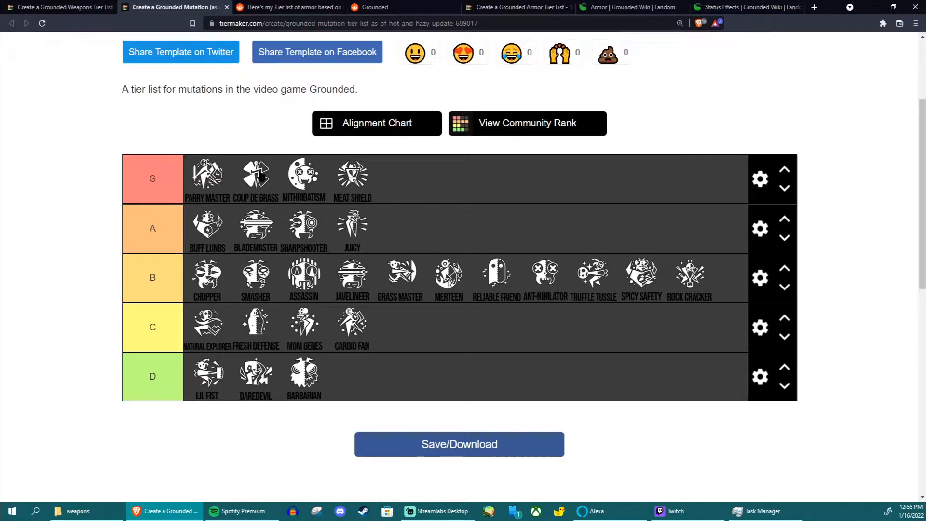
{"action": "mouse_move", "coordinate": [189, 147]}
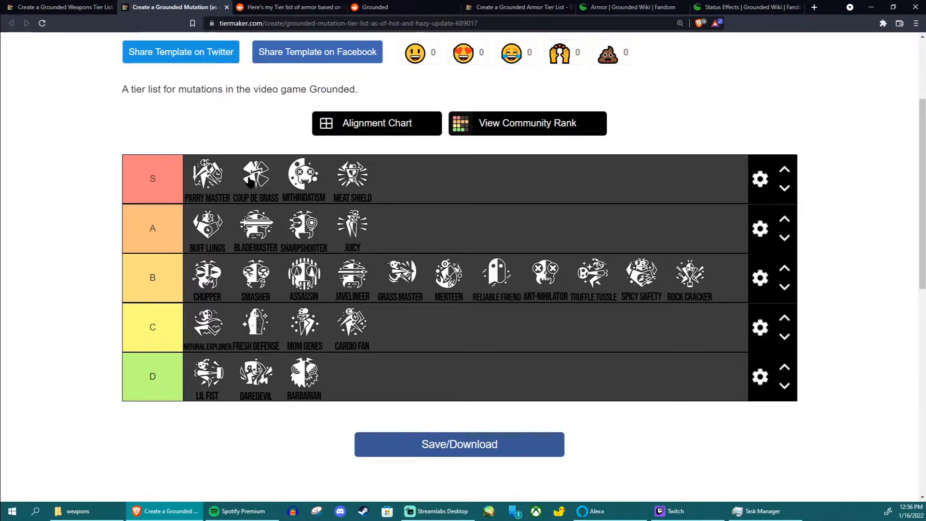
{"action": "mouse_move", "coordinate": [313, 189]}
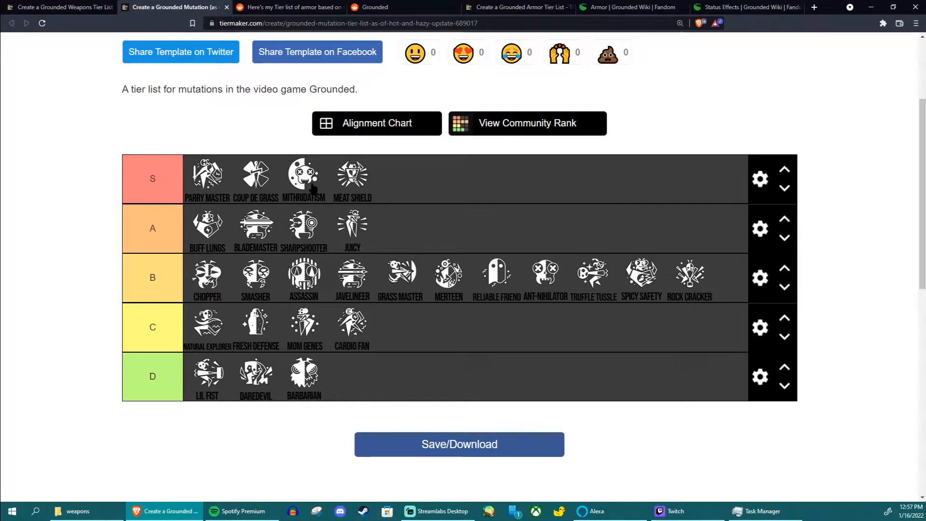
{"action": "mouse_move", "coordinate": [358, 186]}
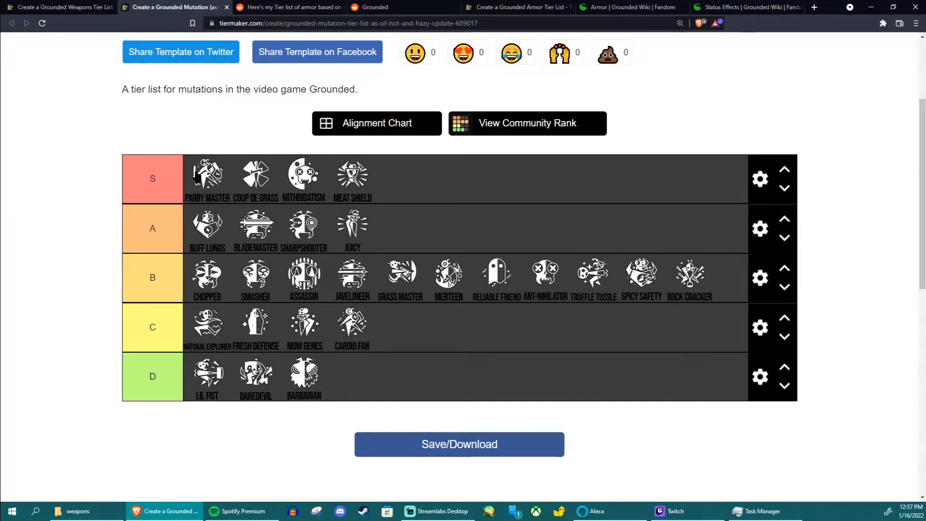
{"action": "mouse_move", "coordinate": [210, 260]}
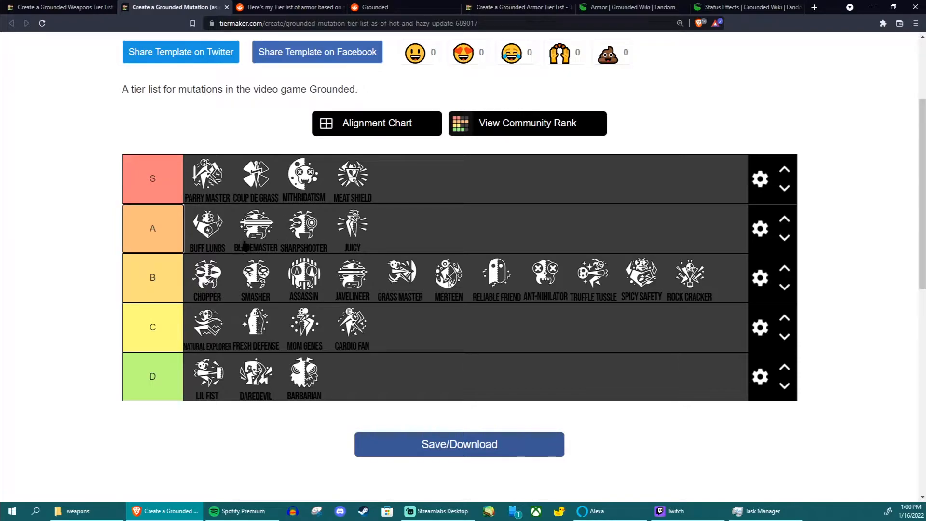
{"action": "mouse_move", "coordinate": [266, 235]}
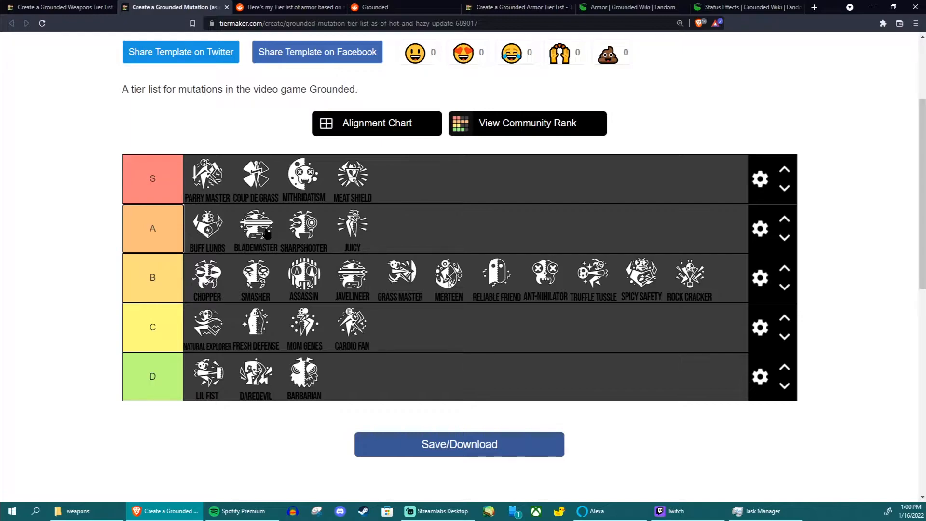
{"action": "mouse_move", "coordinate": [265, 234]}
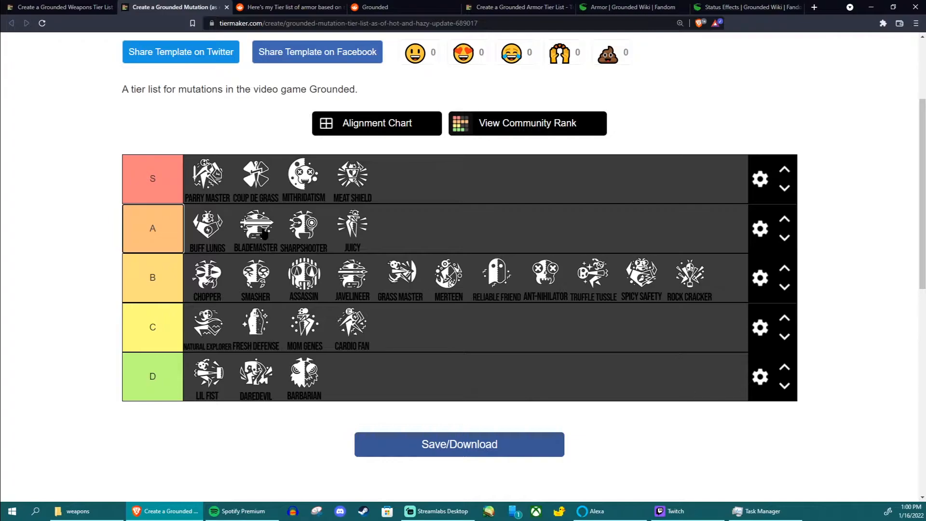
{"action": "left_click", "coordinate": [152, 228]}
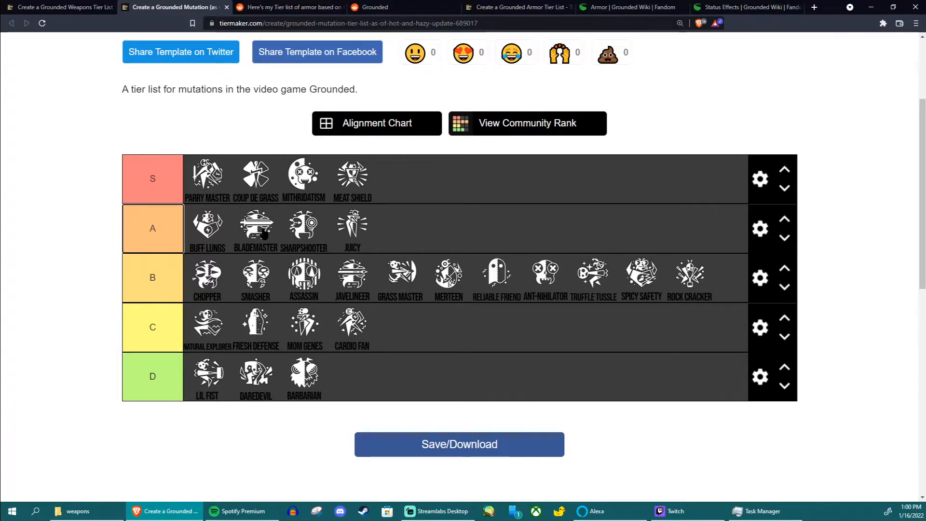
{"action": "left_click", "coordinate": [152, 228]}
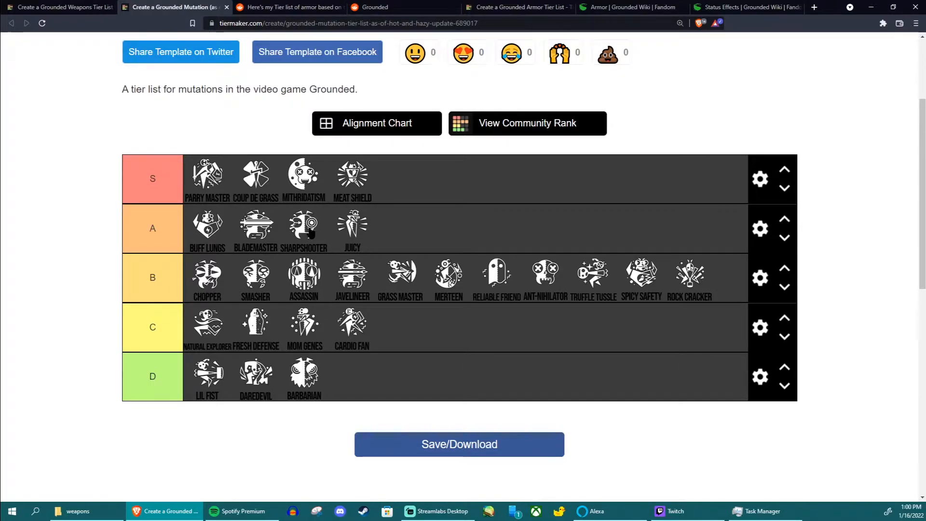
{"action": "mouse_move", "coordinate": [290, 236]}
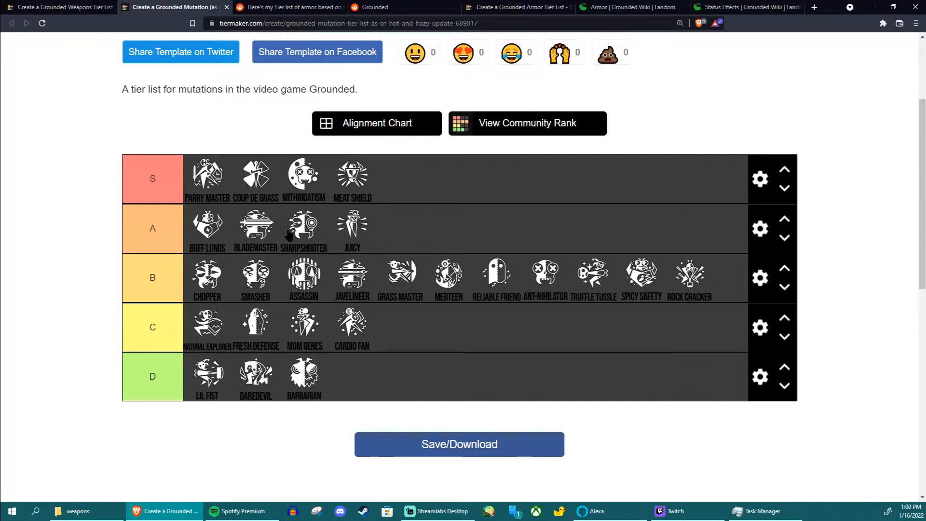
{"action": "mouse_move", "coordinate": [290, 236]}
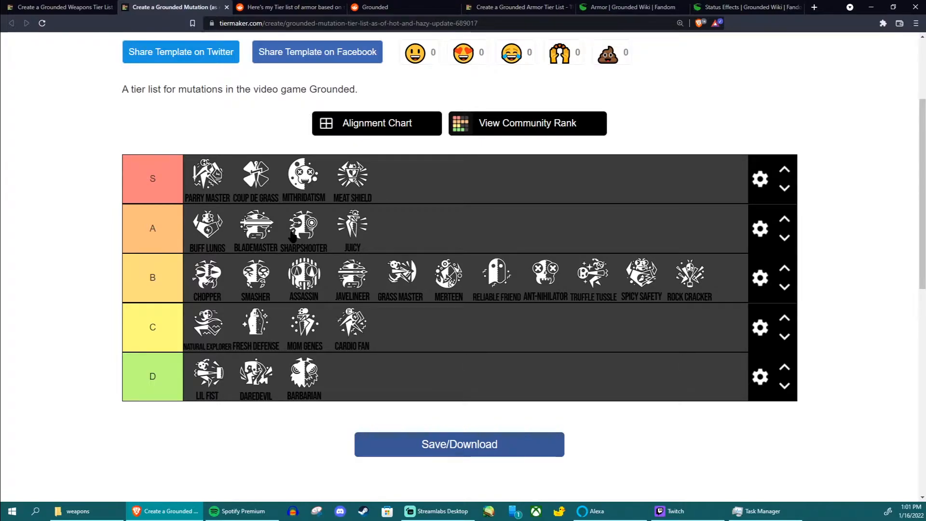
{"action": "mouse_move", "coordinate": [353, 224]}
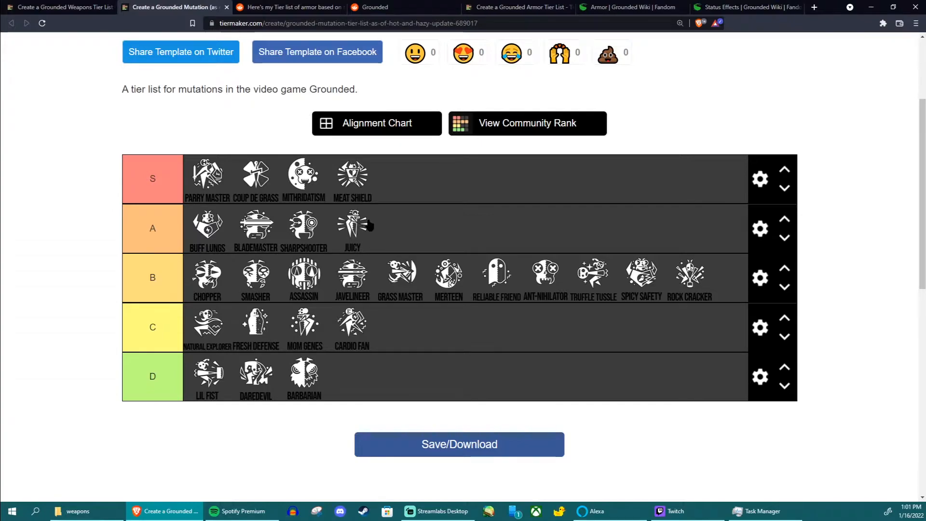
{"action": "mouse_move", "coordinate": [354, 237]}
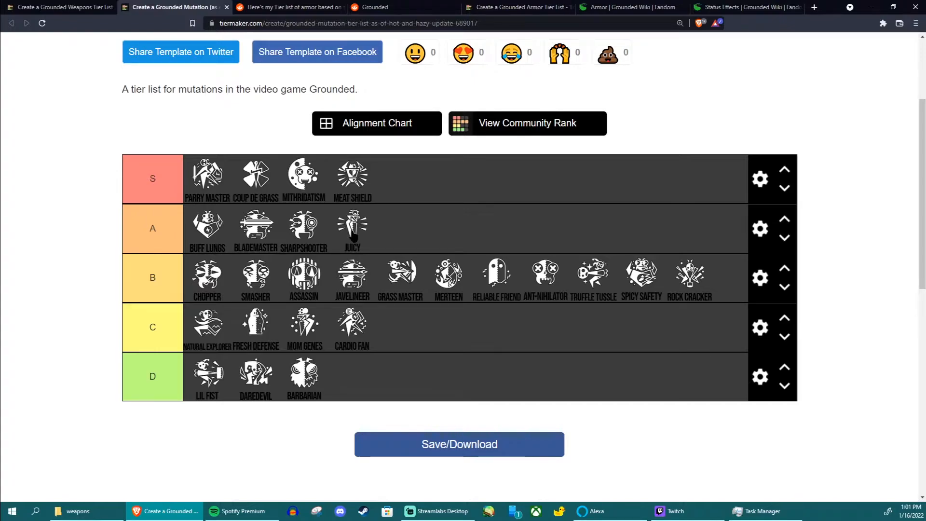
{"action": "mouse_move", "coordinate": [202, 281]}
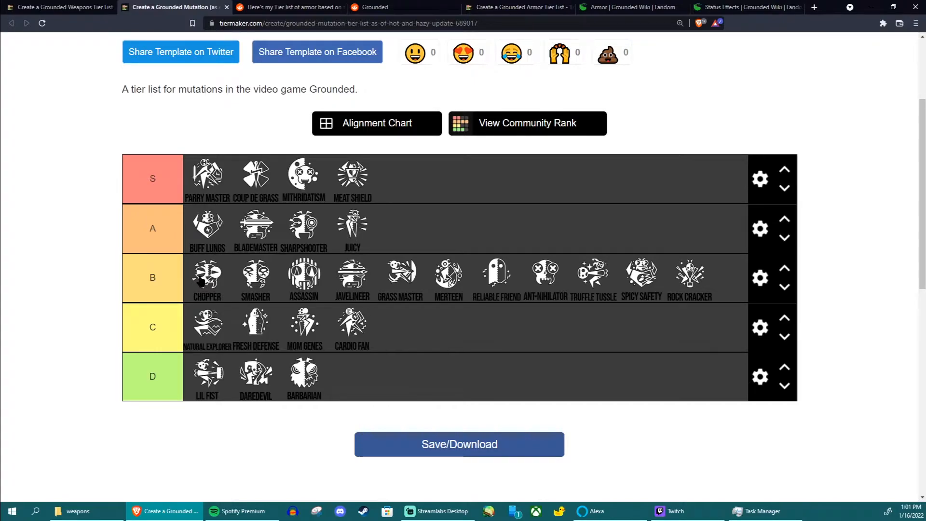
{"action": "mouse_move", "coordinate": [220, 285]}
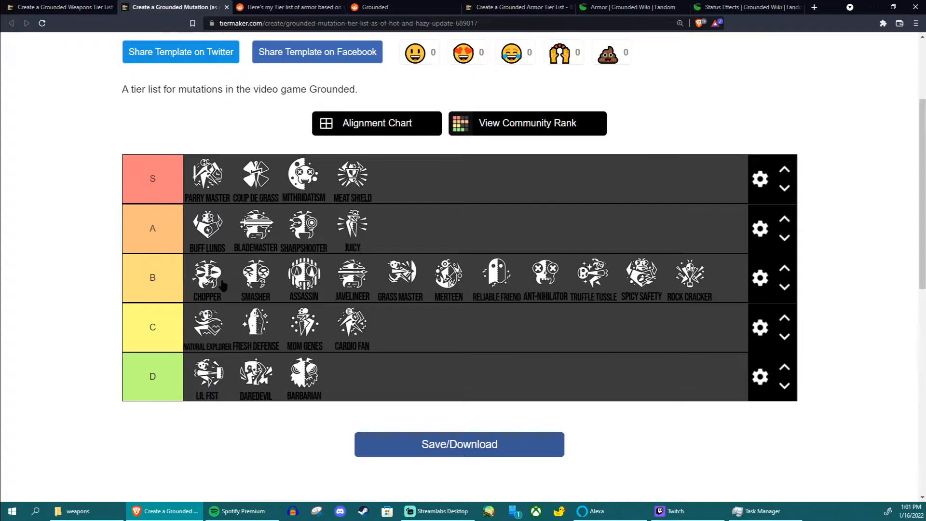
{"action": "mouse_move", "coordinate": [342, 284]}
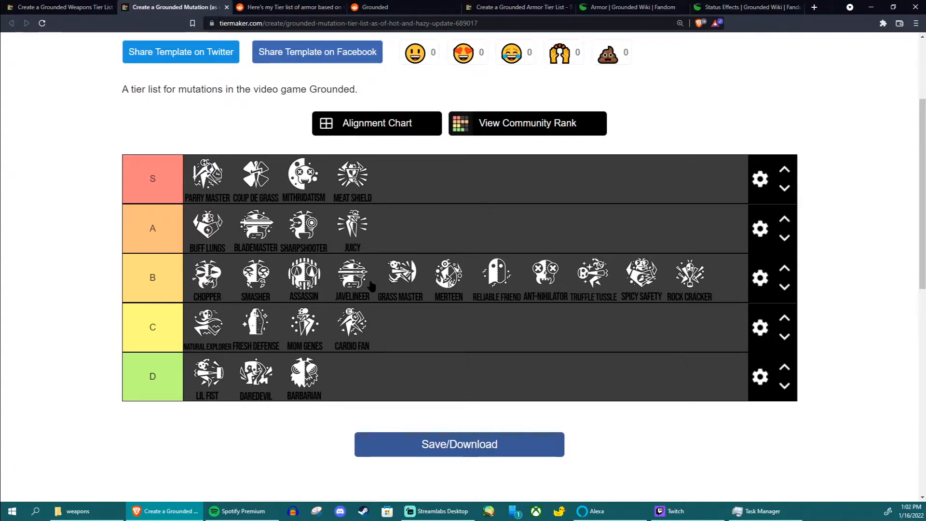
{"action": "mouse_move", "coordinate": [274, 289]}
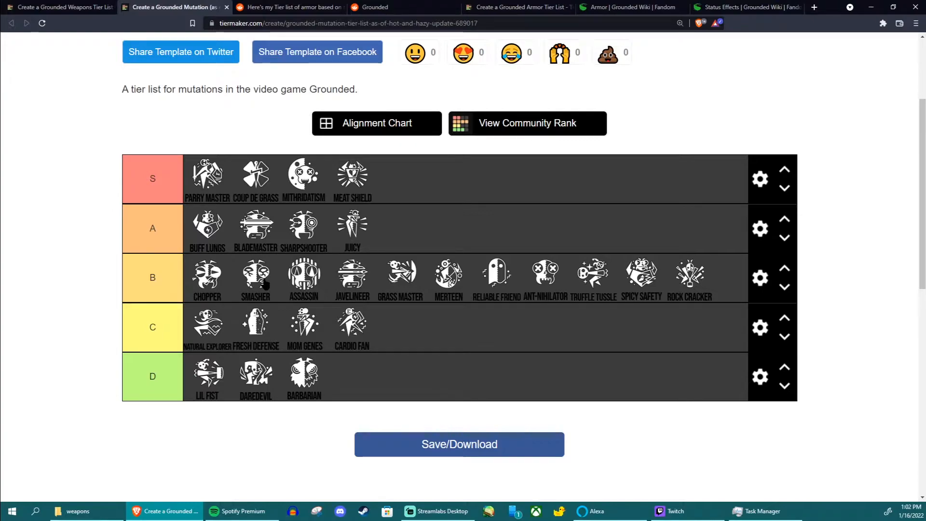
{"action": "mouse_move", "coordinate": [339, 285]}
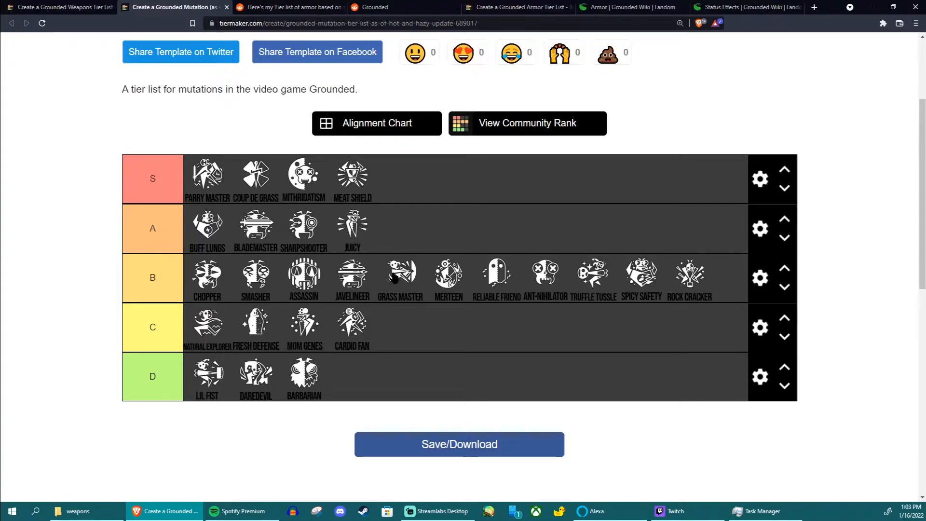
{"action": "mouse_move", "coordinate": [396, 290]}
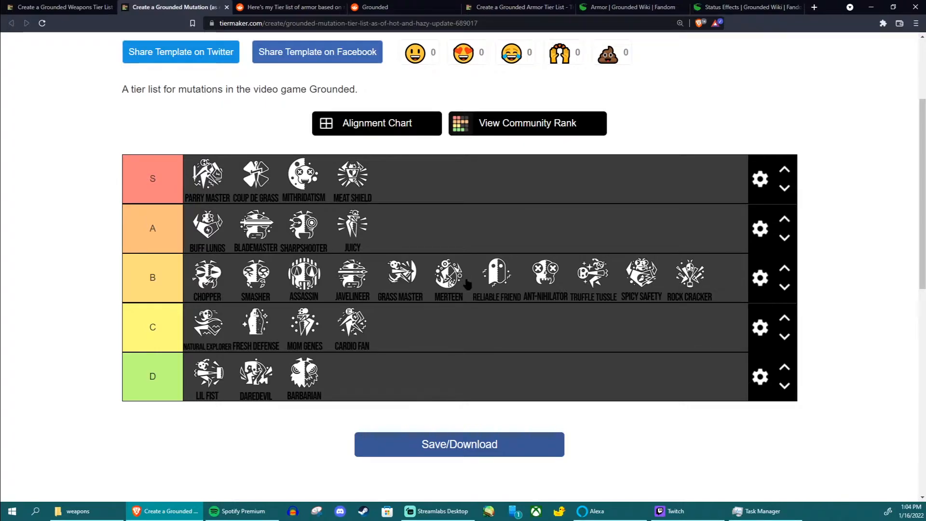
{"action": "mouse_move", "coordinate": [446, 273]}
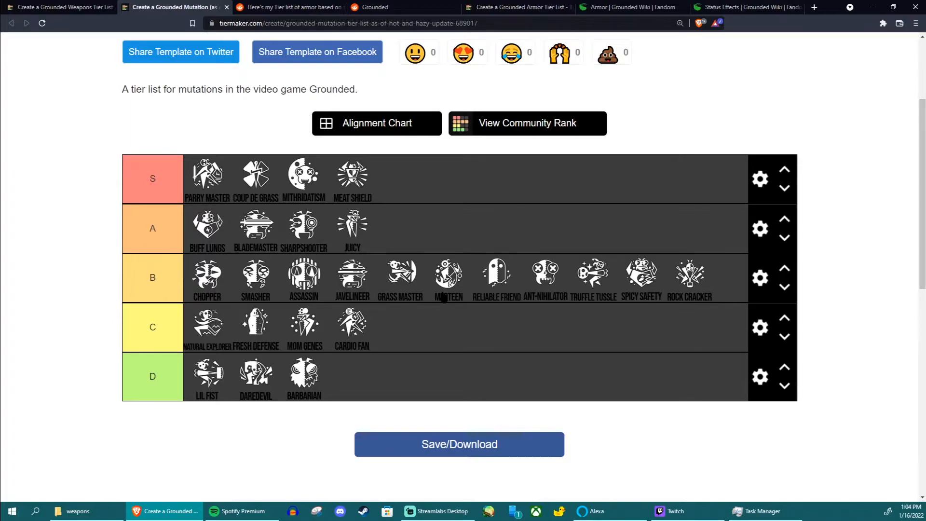
{"action": "mouse_move", "coordinate": [537, 279]}
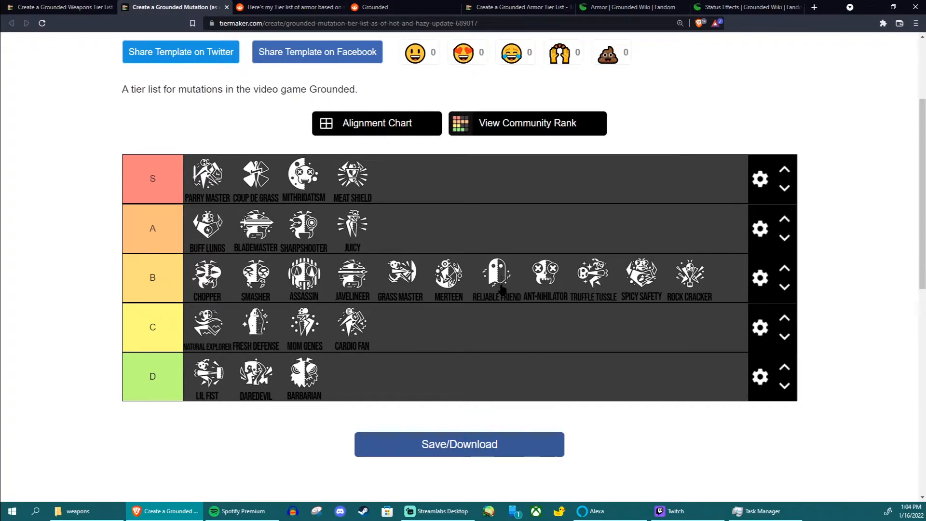
{"action": "mouse_move", "coordinate": [552, 281]}
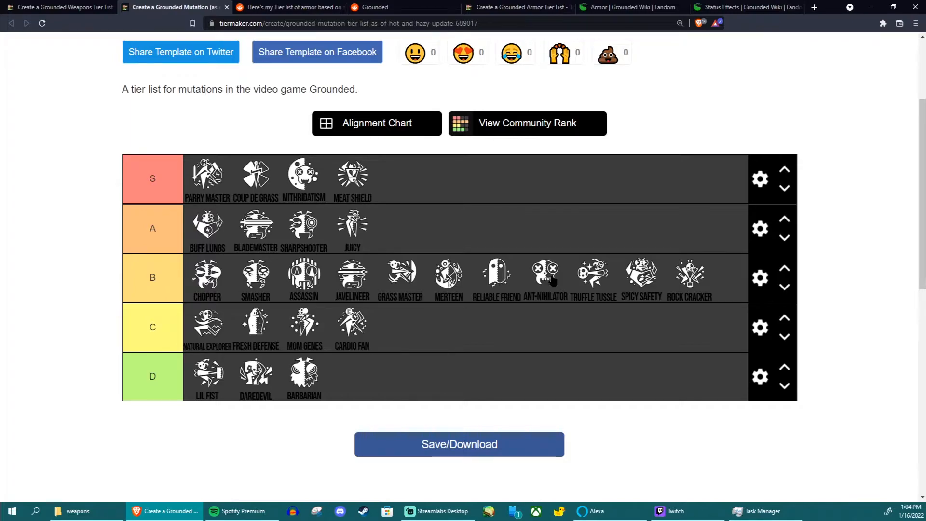
{"action": "mouse_move", "coordinate": [544, 279]}
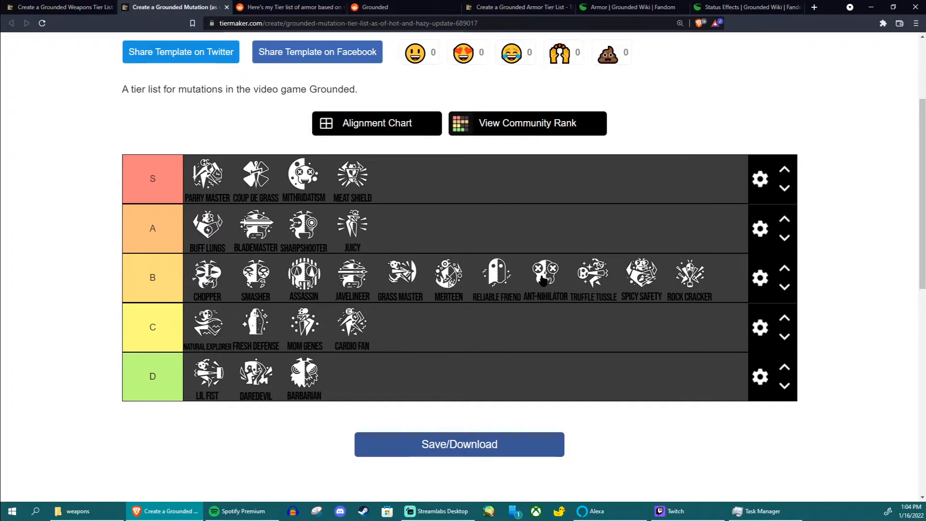
{"action": "mouse_move", "coordinate": [555, 300]}
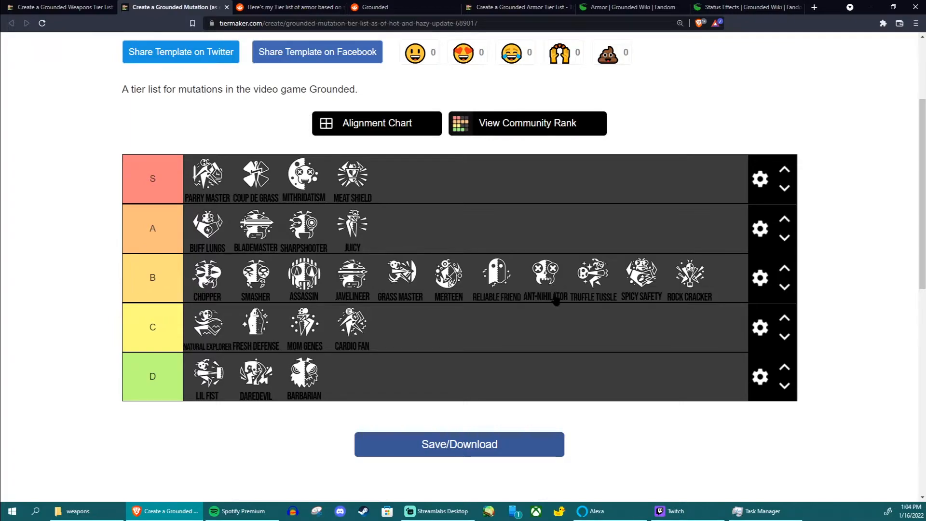
{"action": "mouse_move", "coordinate": [549, 290]}
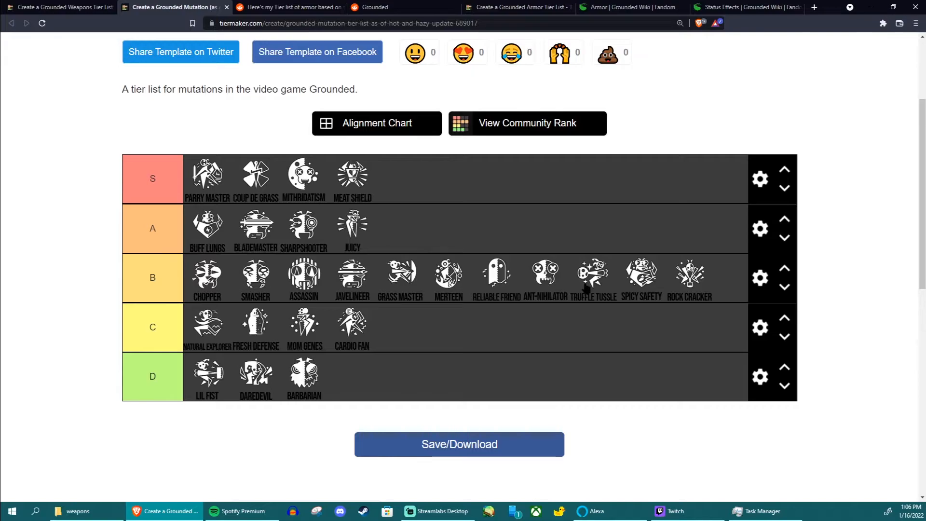
{"action": "mouse_move", "coordinate": [584, 273]}
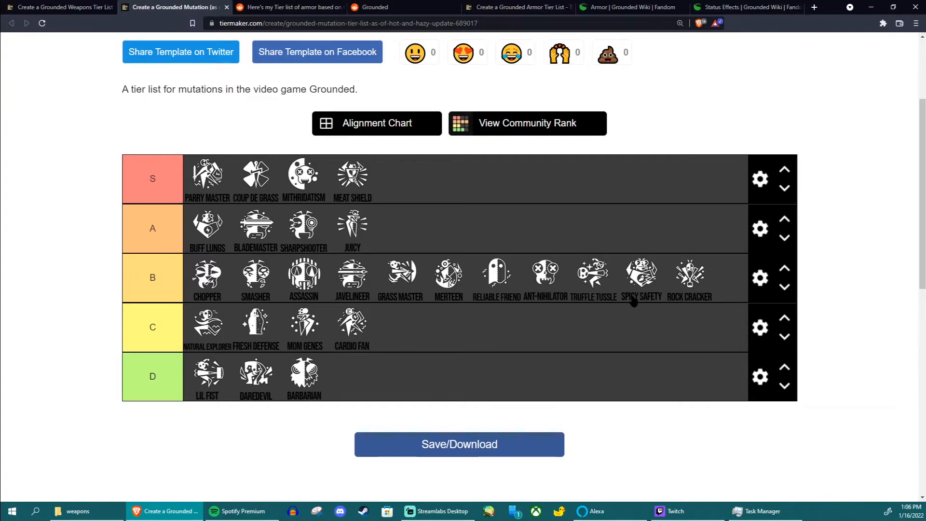
{"action": "mouse_move", "coordinate": [633, 287]}
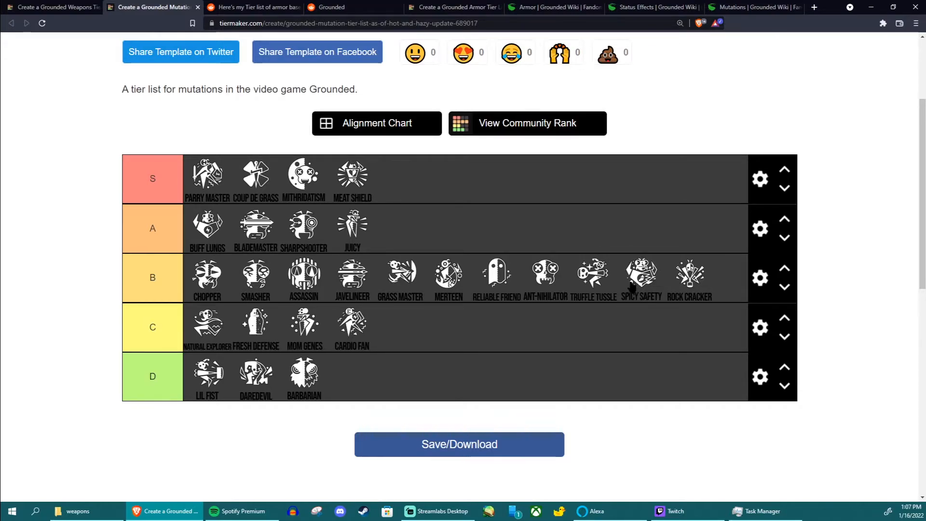
{"action": "mouse_move", "coordinate": [666, 325]}
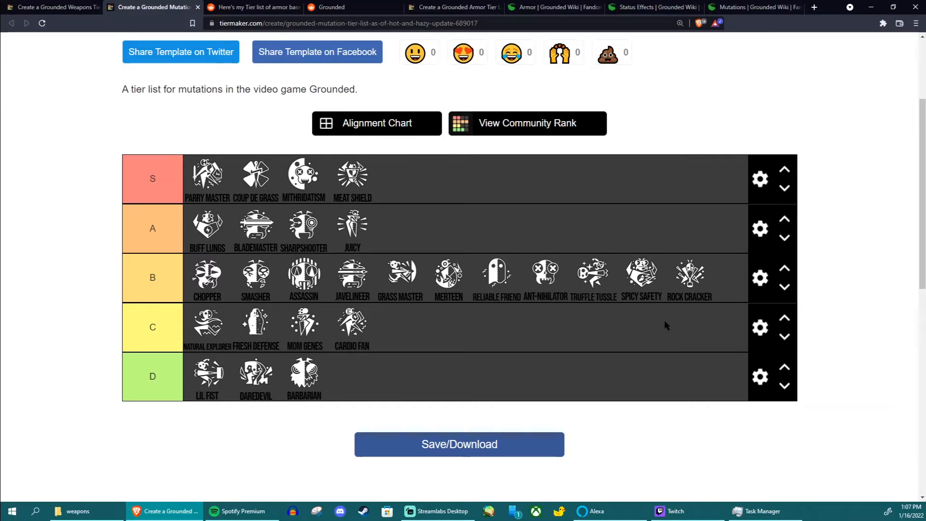
{"action": "mouse_move", "coordinate": [654, 289]}
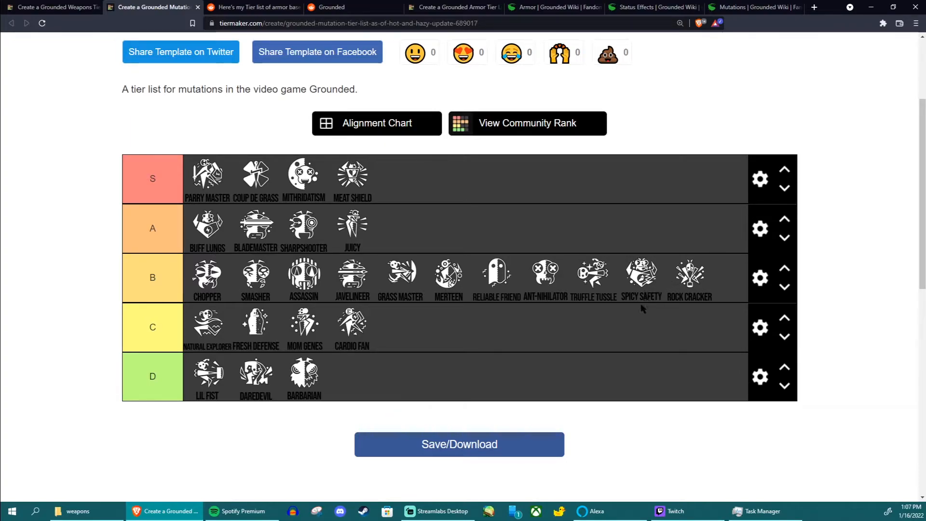
{"action": "mouse_move", "coordinate": [646, 306]}
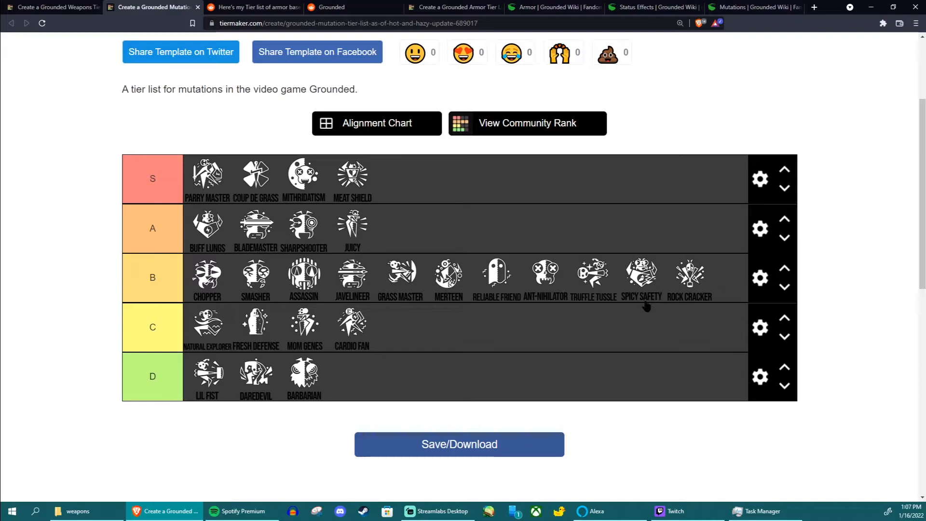
{"action": "mouse_move", "coordinate": [646, 303]}
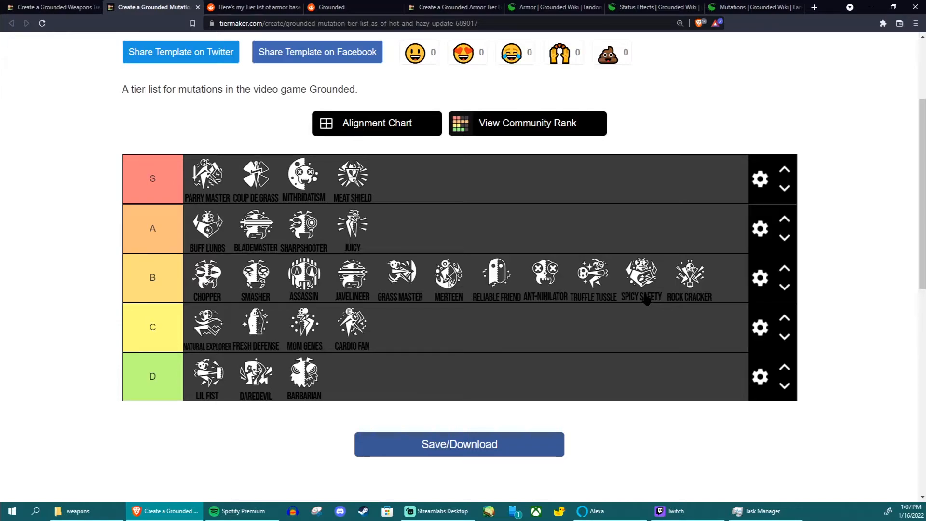
{"action": "mouse_move", "coordinate": [696, 285]}
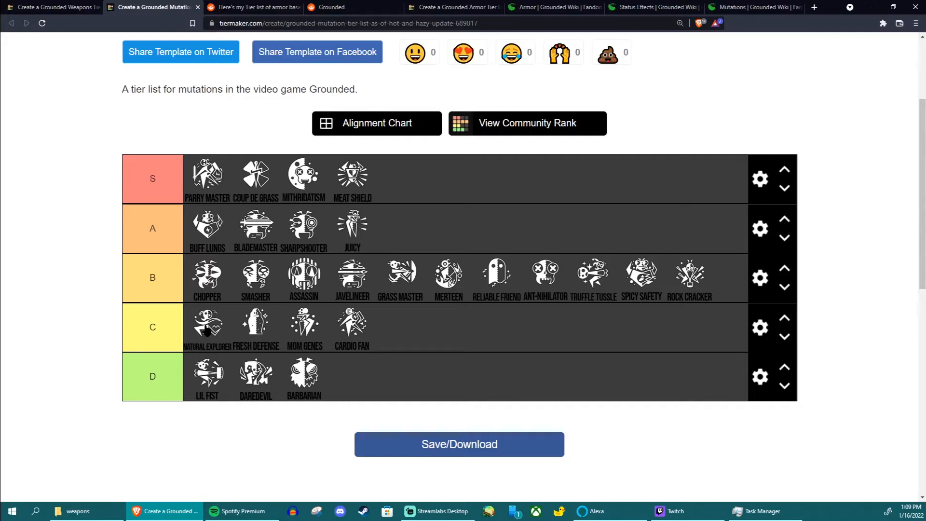
{"action": "mouse_move", "coordinate": [224, 336]}
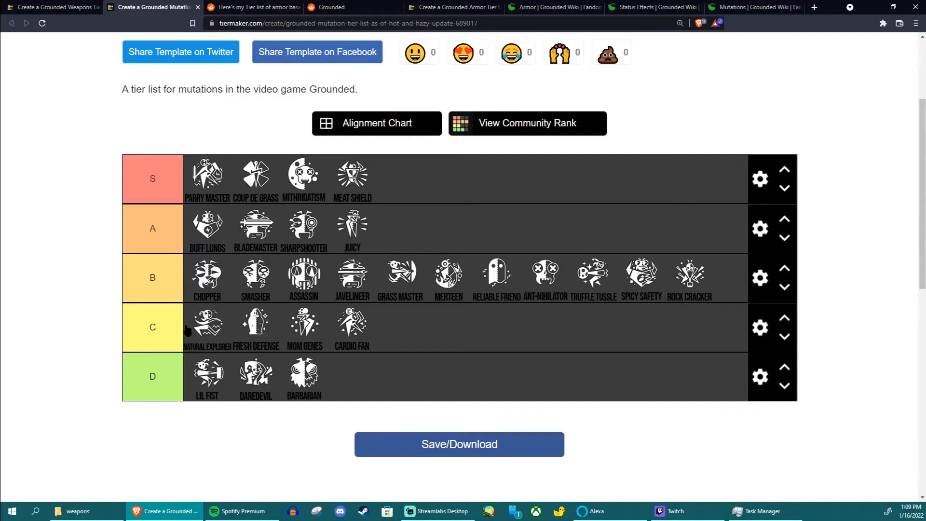
{"action": "left_click_drag", "start_coordinate": [207, 324], "coordinate": [213, 372]}
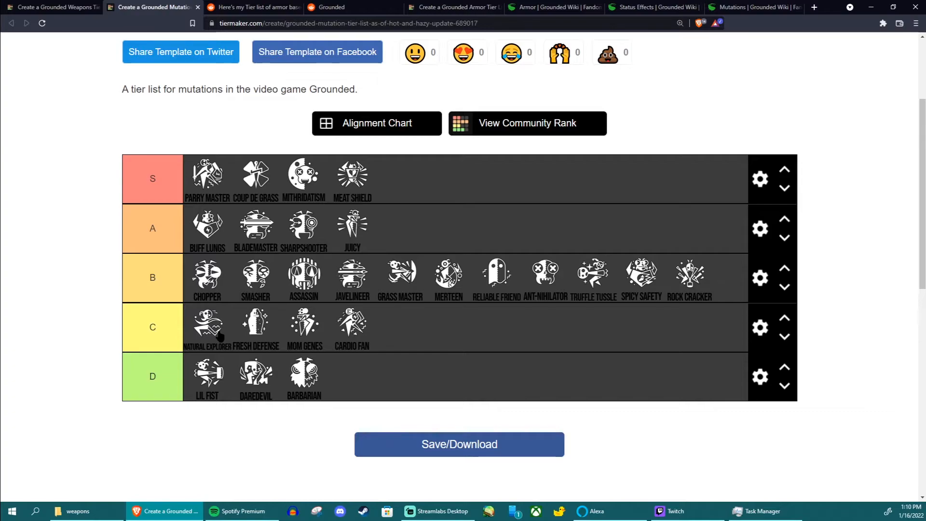
{"action": "mouse_move", "coordinate": [257, 324]}
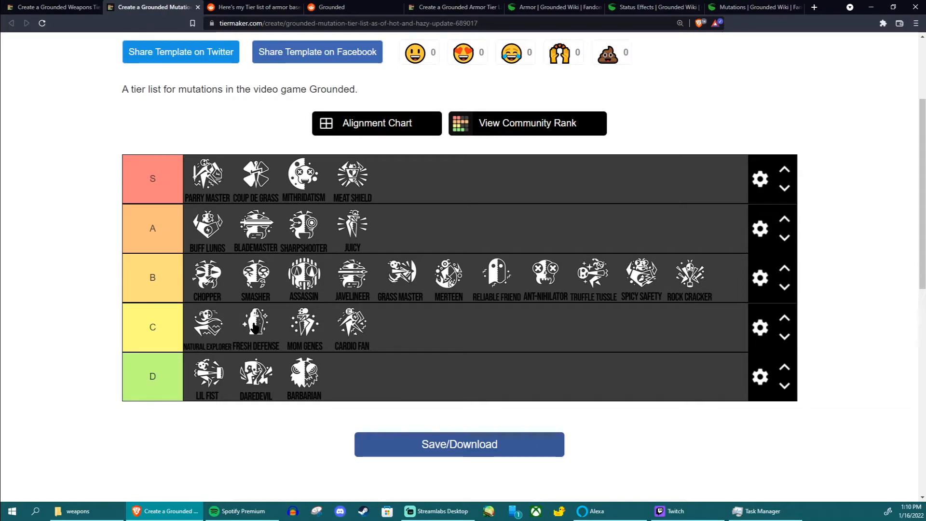
{"action": "left_click_drag", "start_coordinate": [255, 323], "coordinate": [271, 366]}
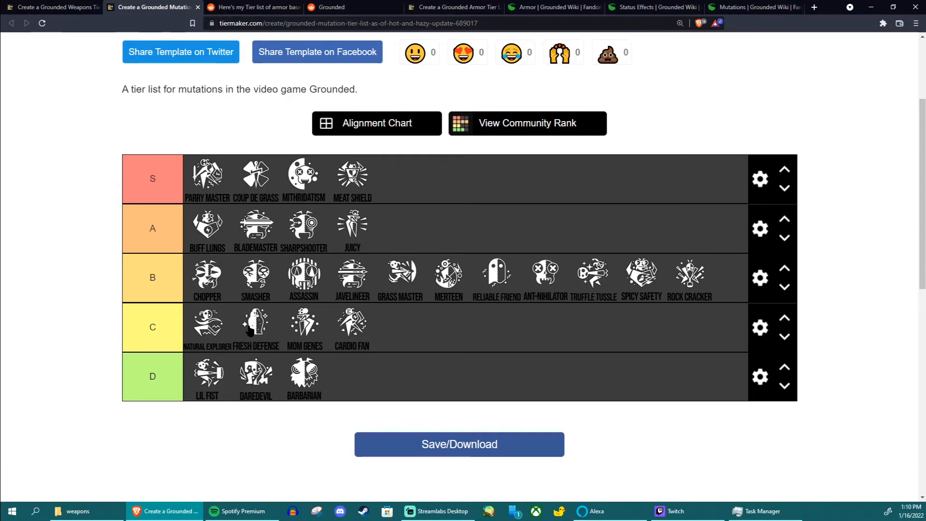
{"action": "mouse_move", "coordinate": [284, 322]}
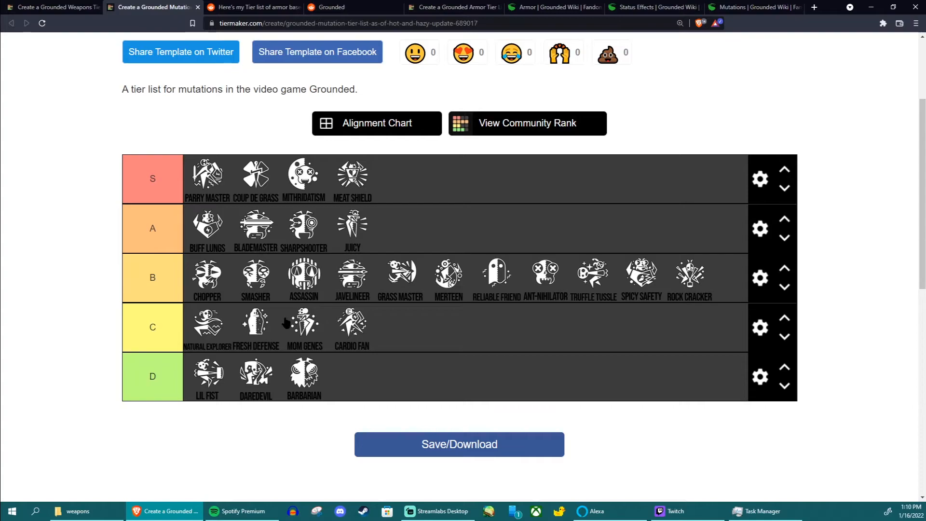
{"action": "mouse_move", "coordinate": [268, 326]}
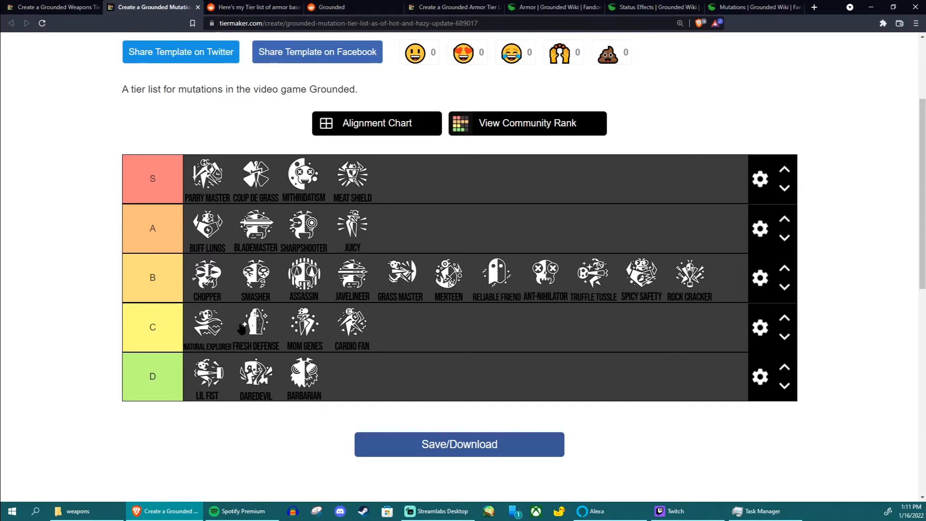
{"action": "mouse_move", "coordinate": [233, 329]}
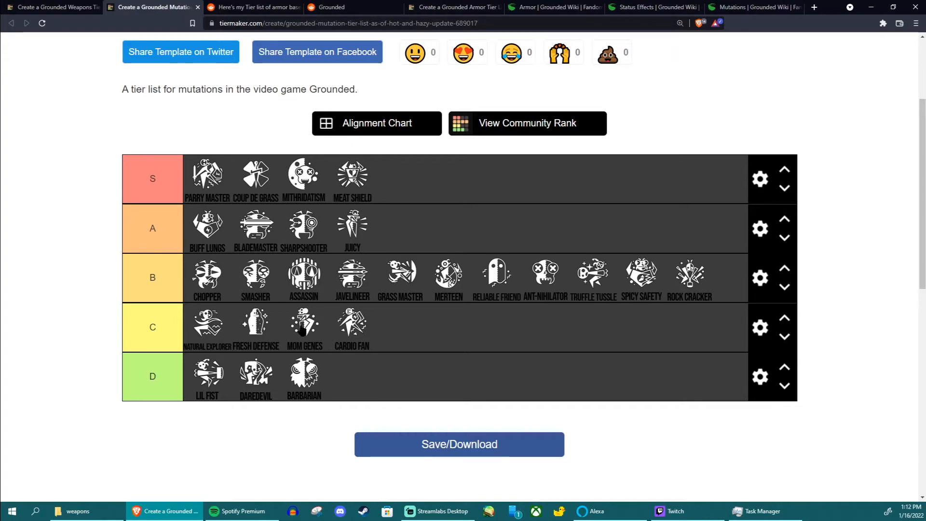
{"action": "mouse_move", "coordinate": [308, 331]}
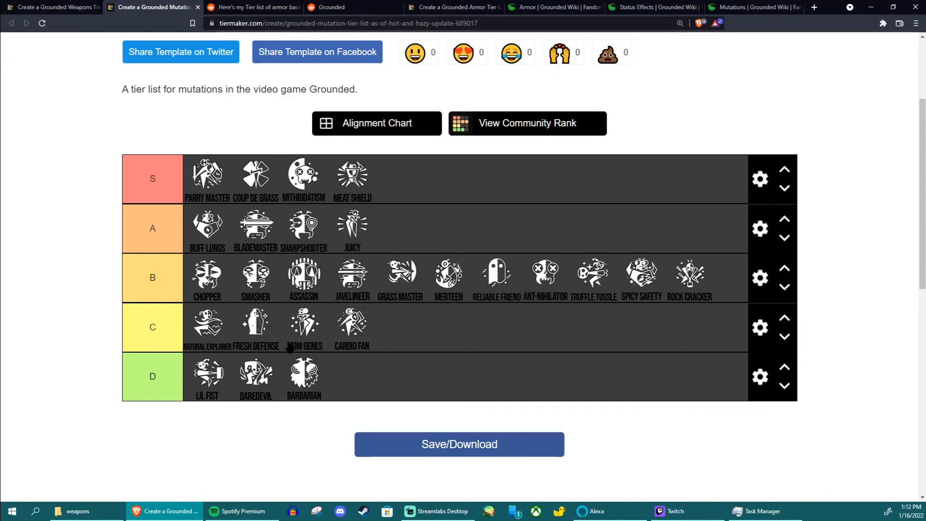
{"action": "mouse_move", "coordinate": [290, 229]}
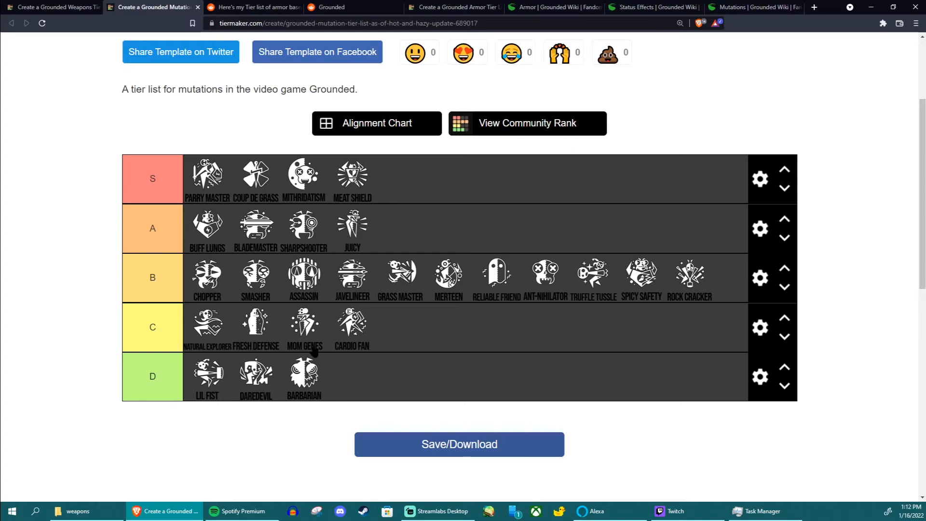
{"action": "mouse_move", "coordinate": [295, 311]}
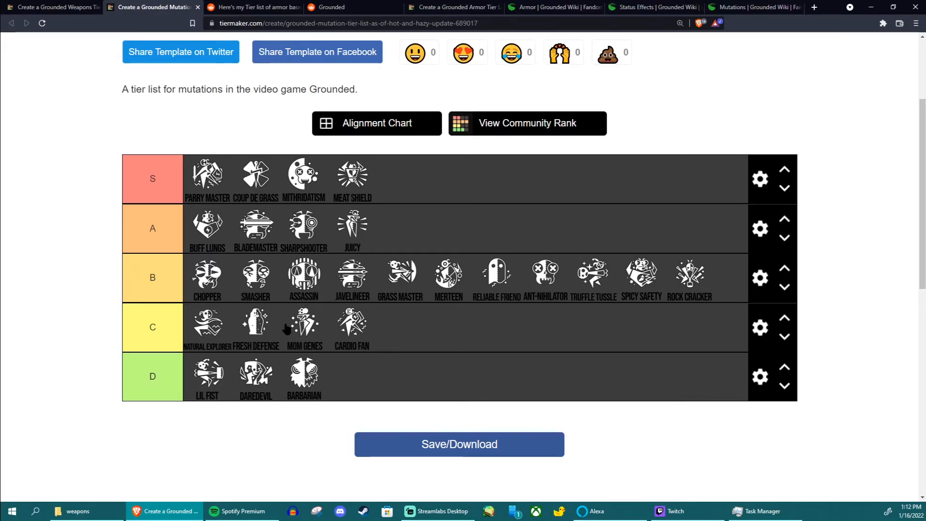
{"action": "mouse_move", "coordinate": [290, 350]}
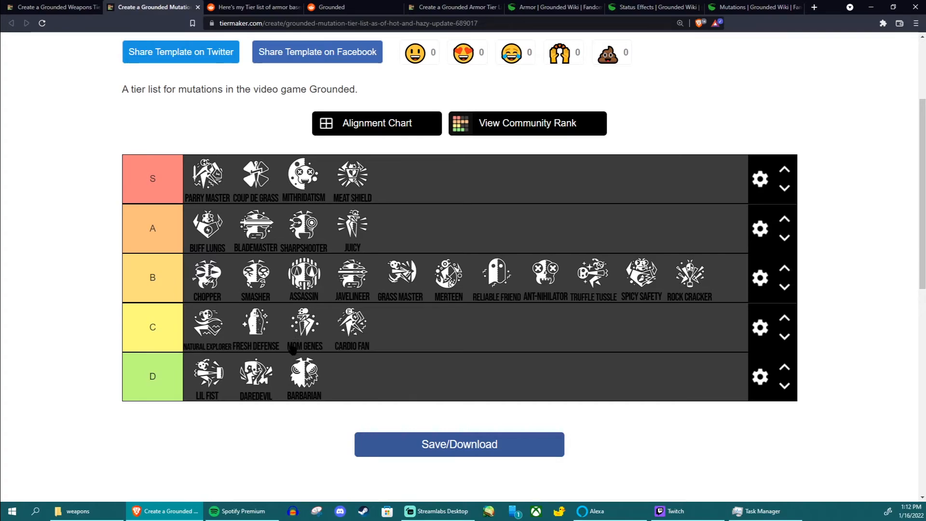
{"action": "mouse_move", "coordinate": [352, 328]}
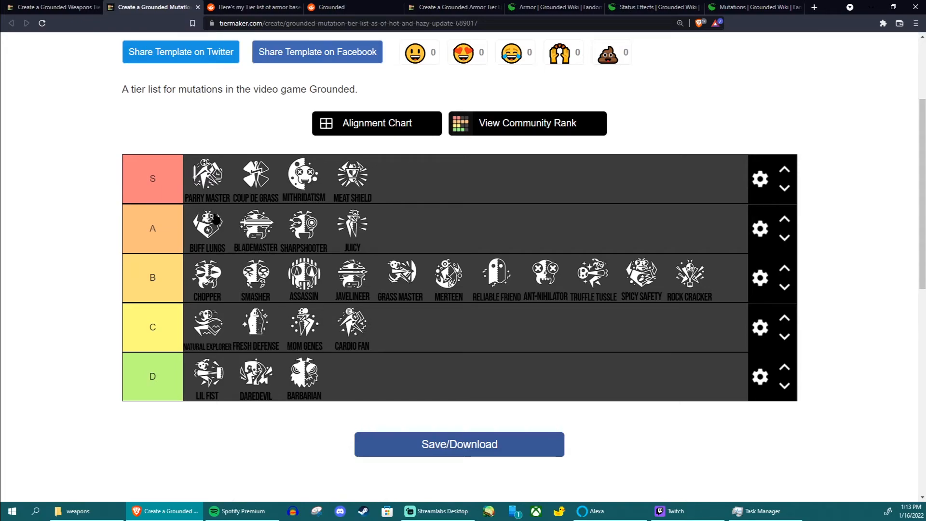
{"action": "mouse_move", "coordinate": [206, 176]}
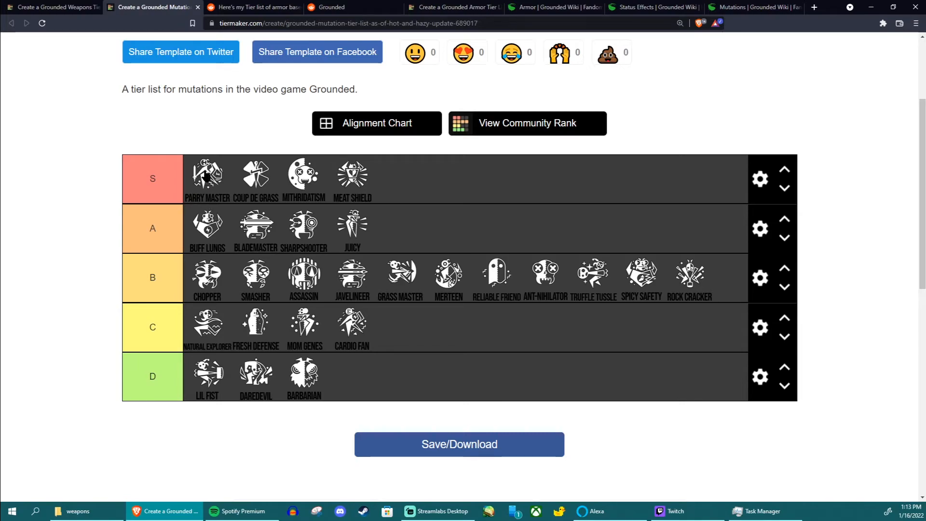
{"action": "mouse_move", "coordinate": [223, 188]}
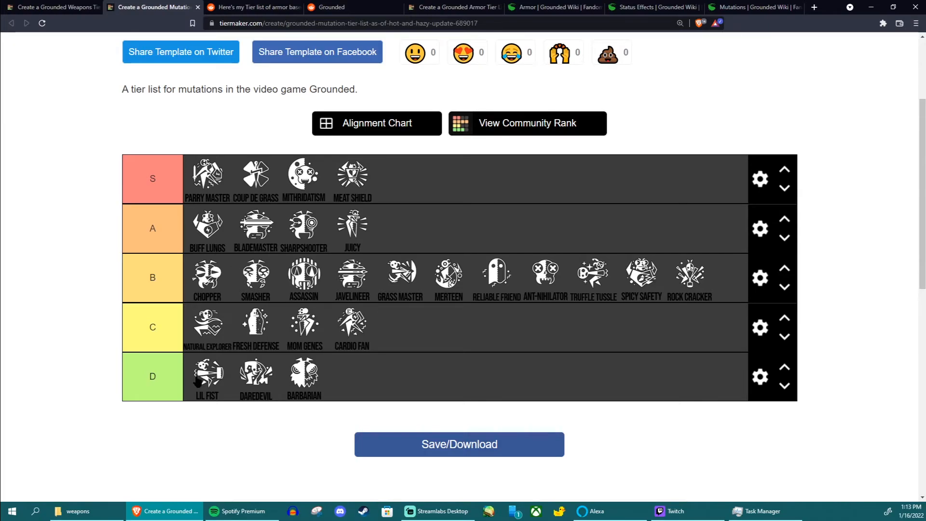
{"action": "mouse_move", "coordinate": [241, 387]}
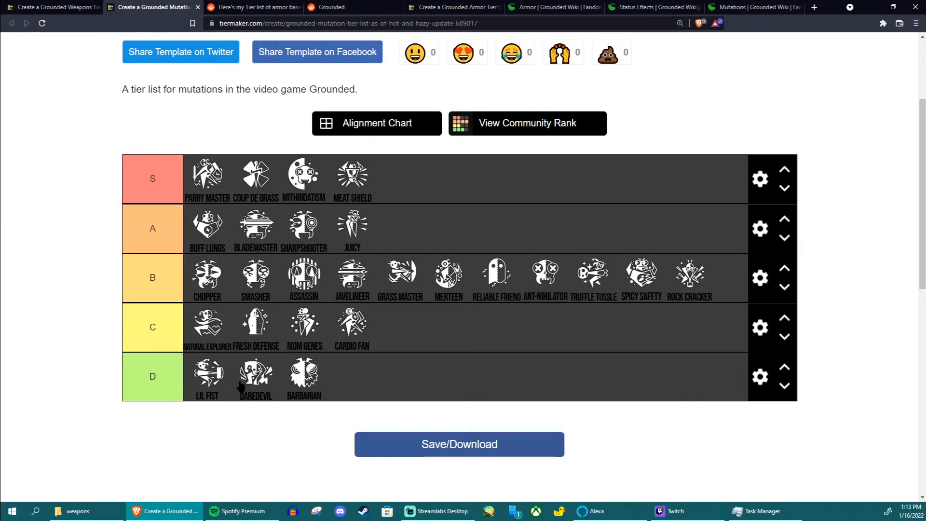
{"action": "mouse_move", "coordinate": [298, 381]}
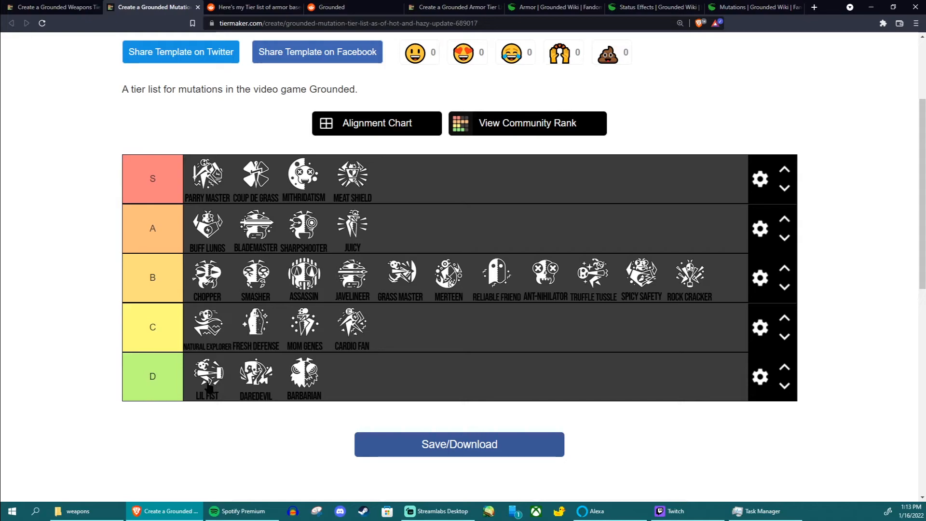
{"action": "mouse_move", "coordinate": [210, 392]}
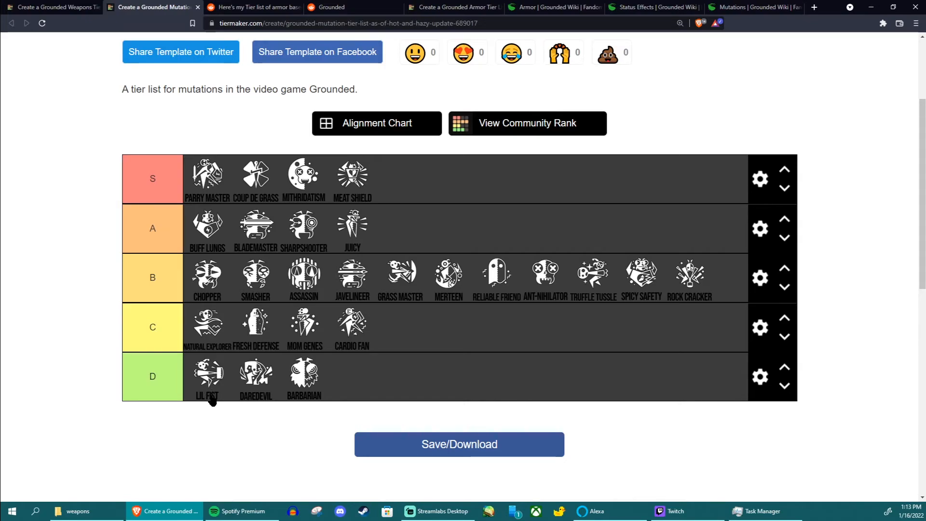
{"action": "mouse_move", "coordinate": [213, 392]}
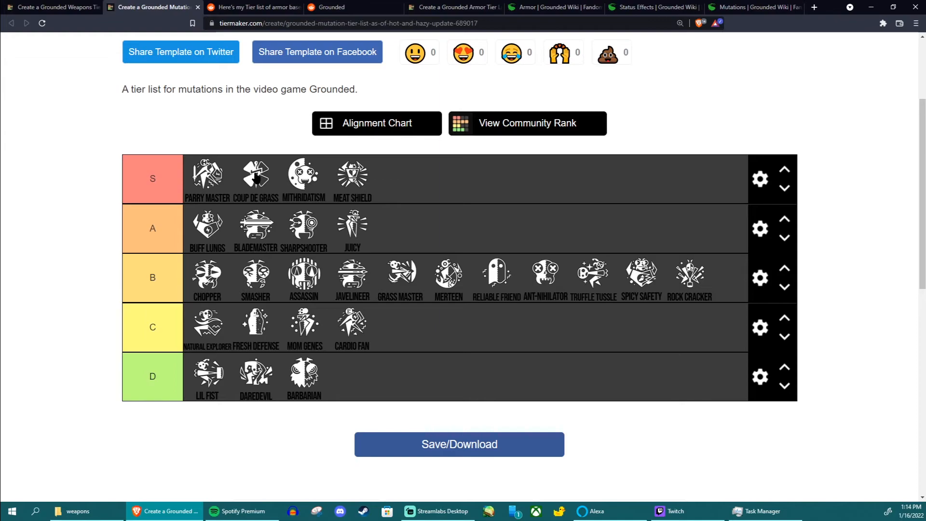
{"action": "mouse_move", "coordinate": [534, 274]}
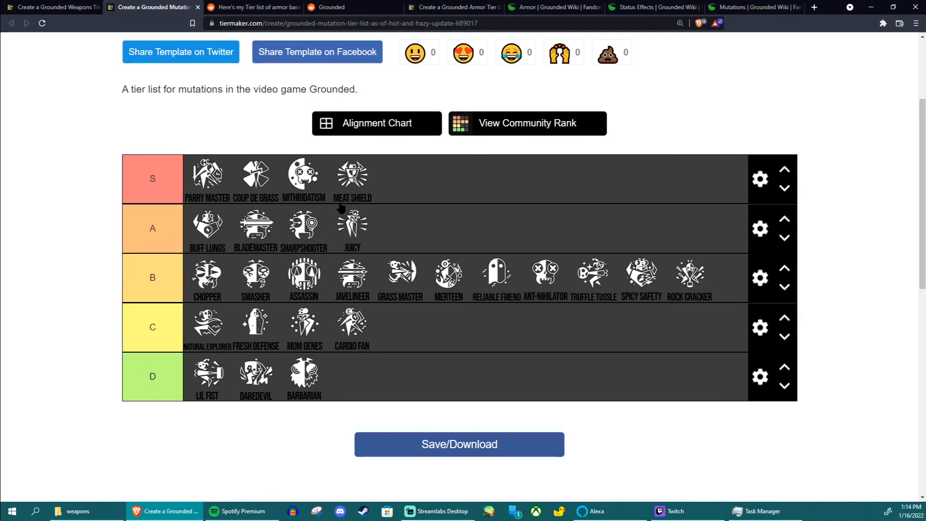
{"action": "mouse_move", "coordinate": [220, 208]}
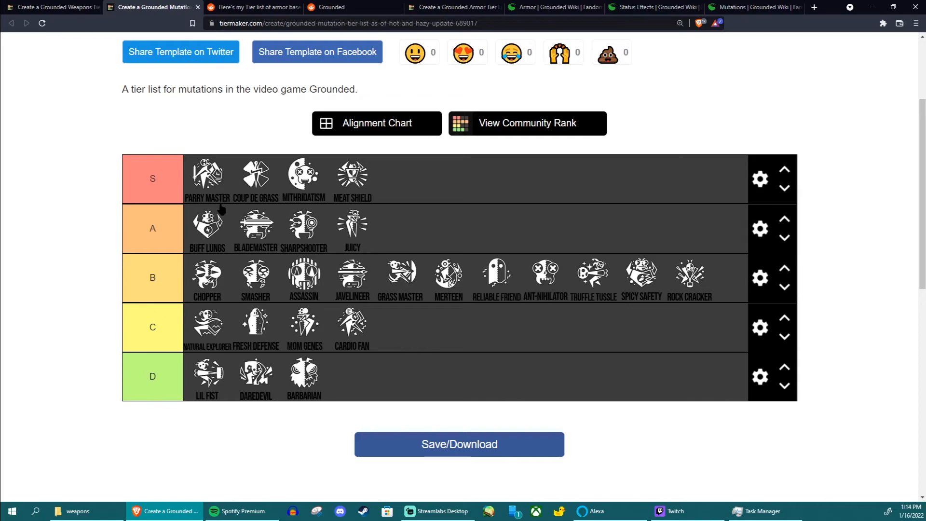
{"action": "mouse_move", "coordinate": [311, 285]}
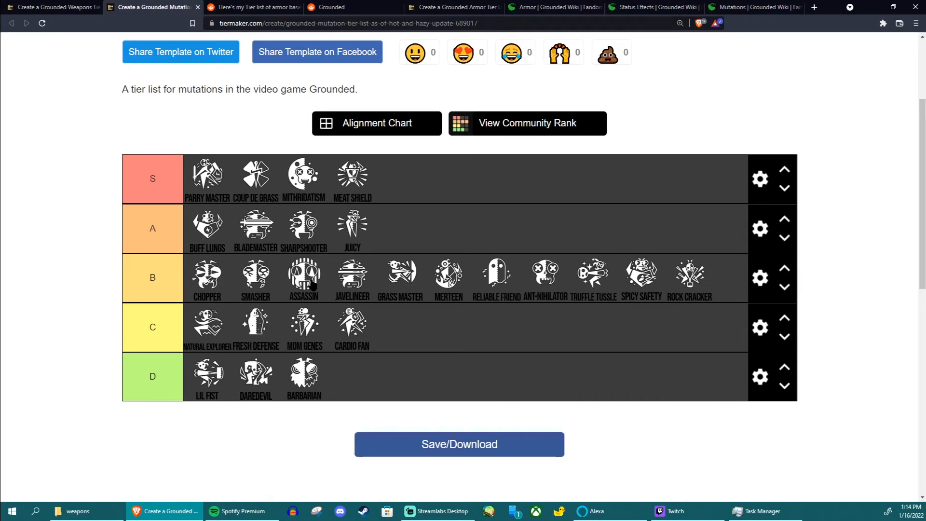
{"action": "mouse_move", "coordinate": [213, 383]}
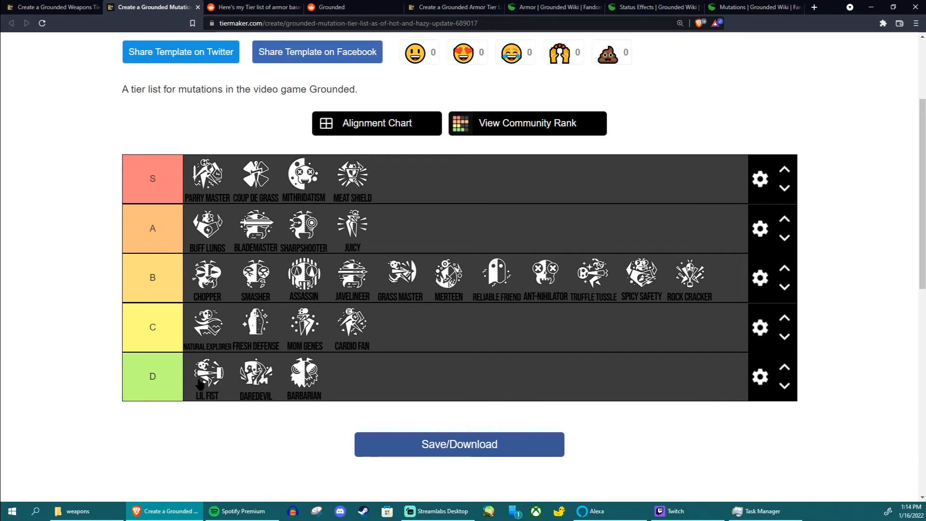
{"action": "mouse_move", "coordinate": [200, 378]}
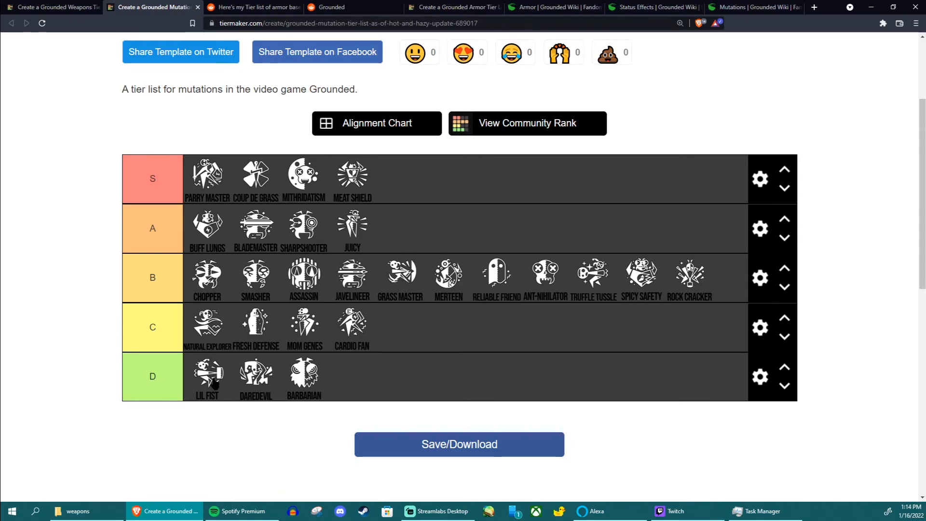
{"action": "mouse_move", "coordinate": [271, 337]}
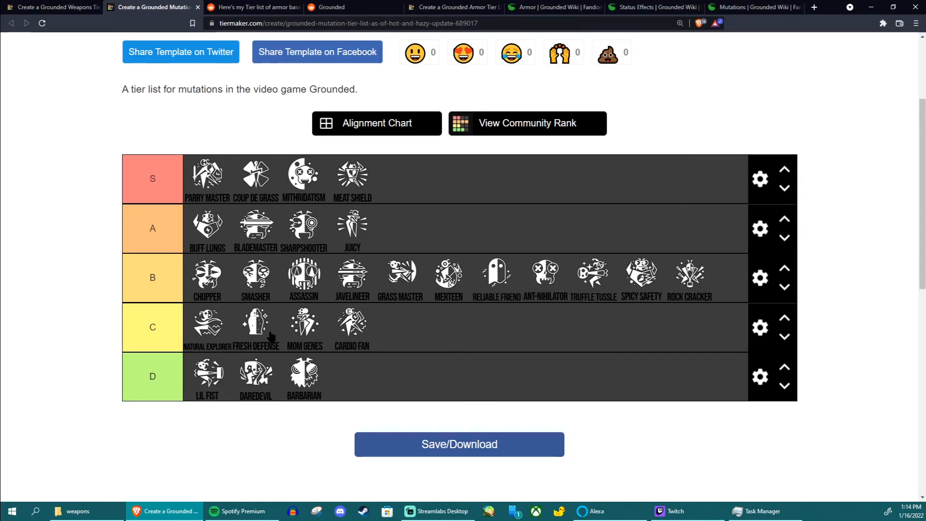
{"action": "mouse_move", "coordinate": [233, 381]}
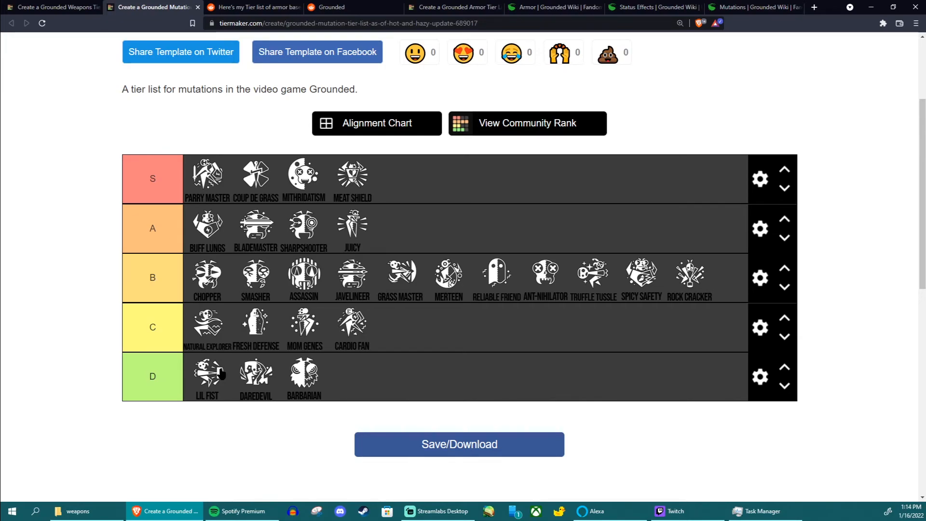
{"action": "mouse_move", "coordinate": [254, 381]}
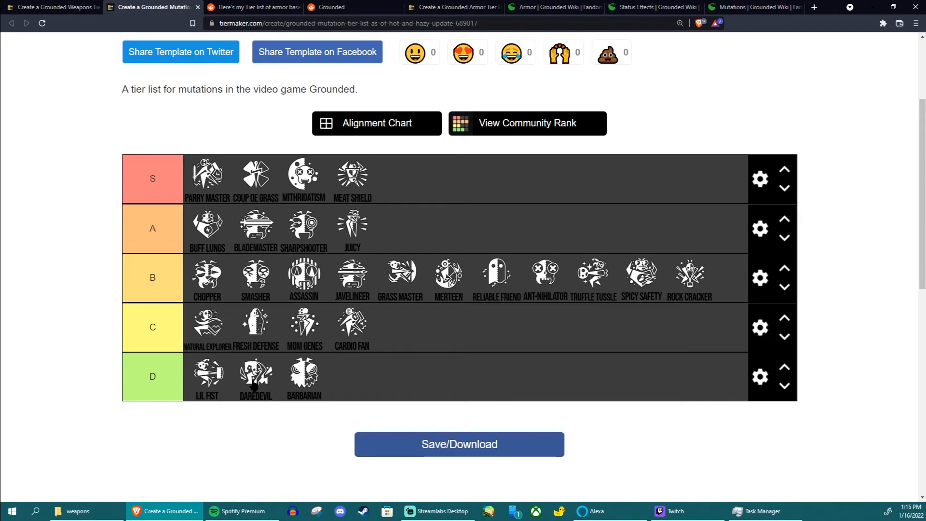
{"action": "mouse_move", "coordinate": [308, 391]}
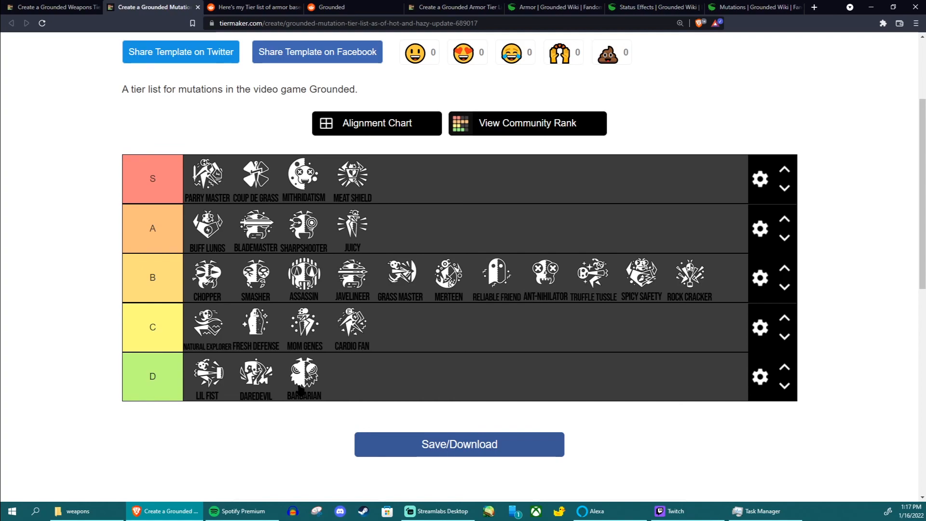
{"action": "mouse_move", "coordinate": [329, 348]}
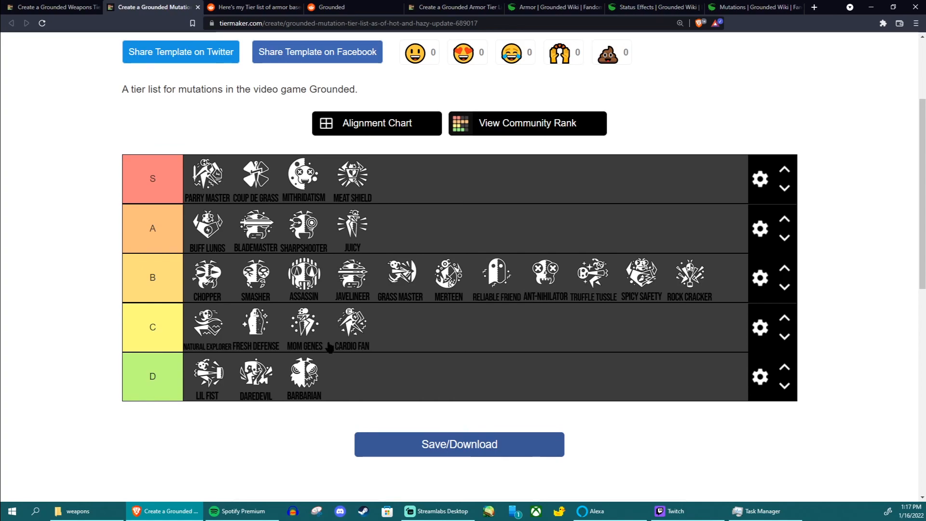
{"action": "mouse_move", "coordinate": [342, 344]}
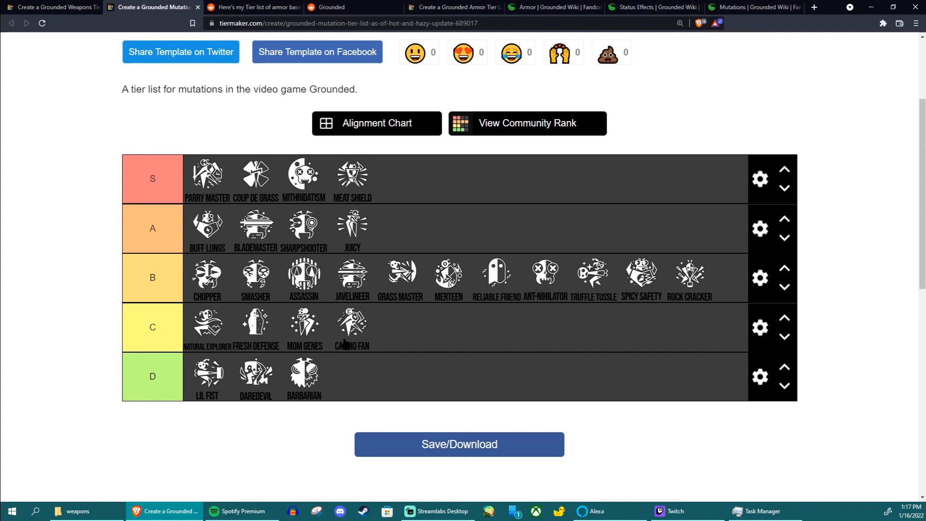